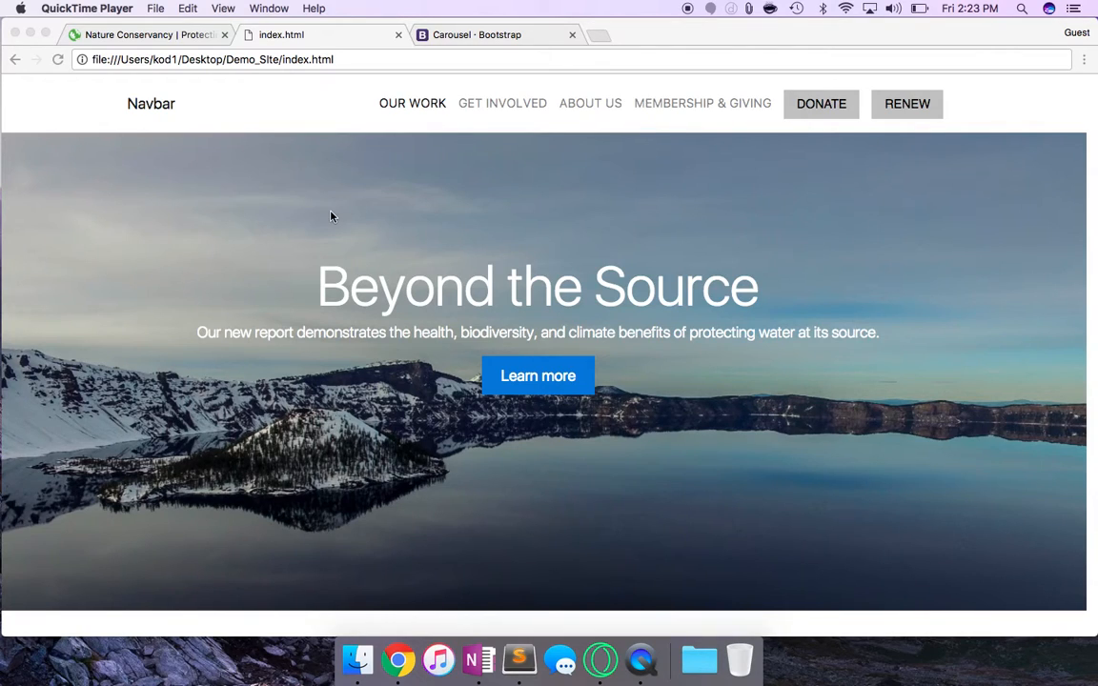
mouse_move(410, 200)
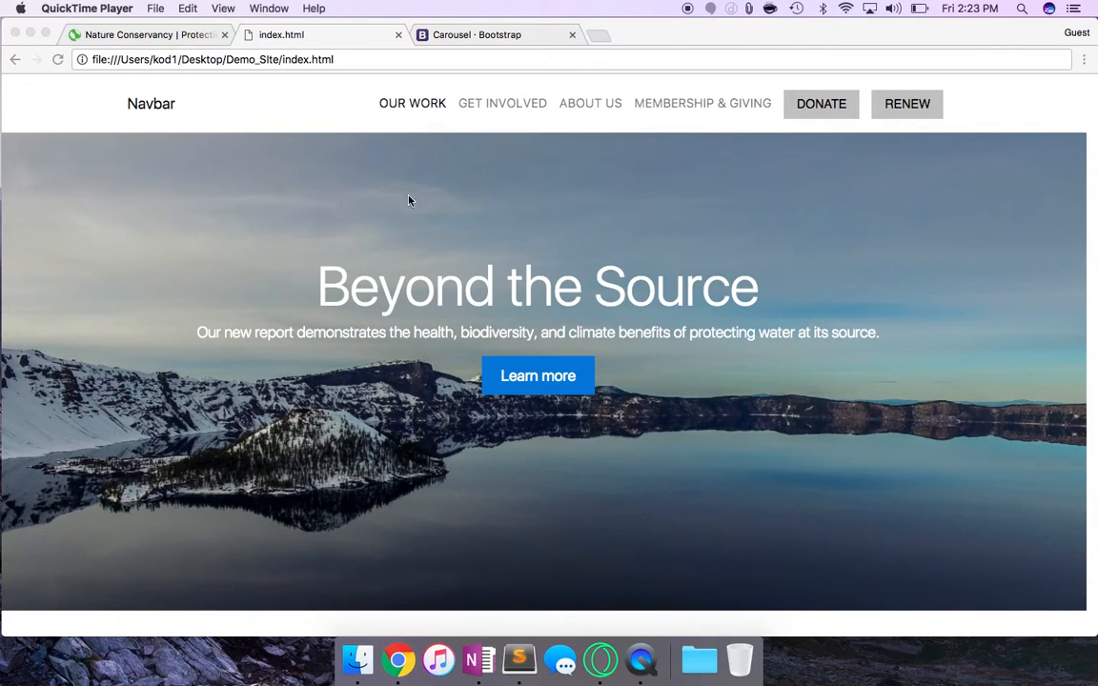
Step: Scroll through the page currently open in Chrome
scroll(down, 3)
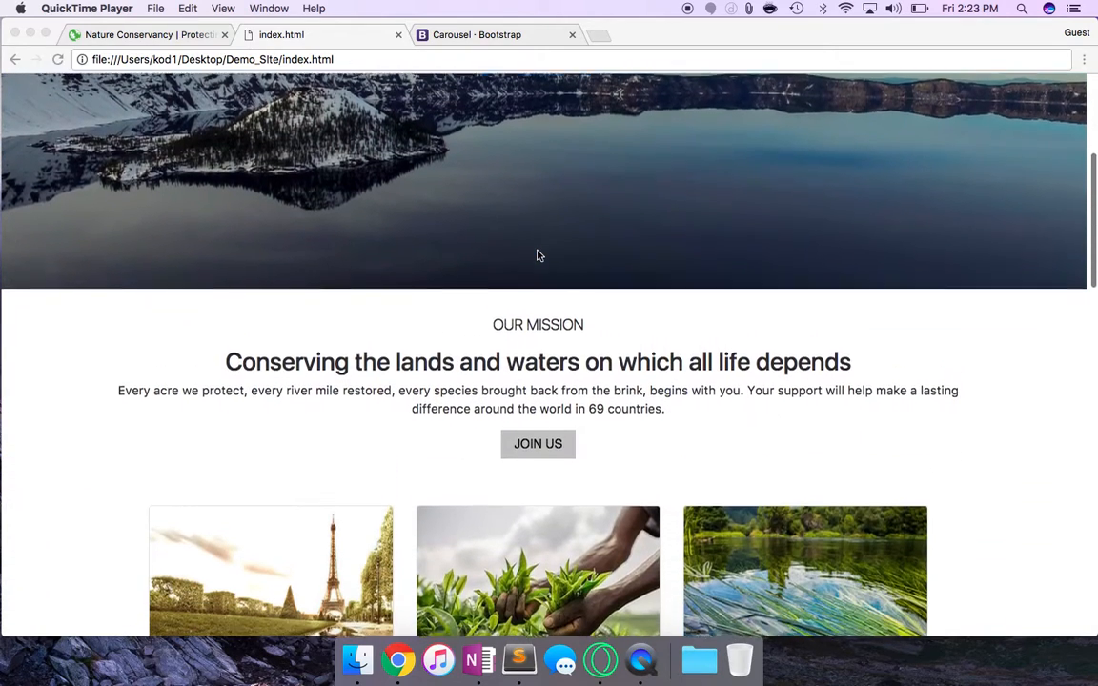
scroll(down, 3)
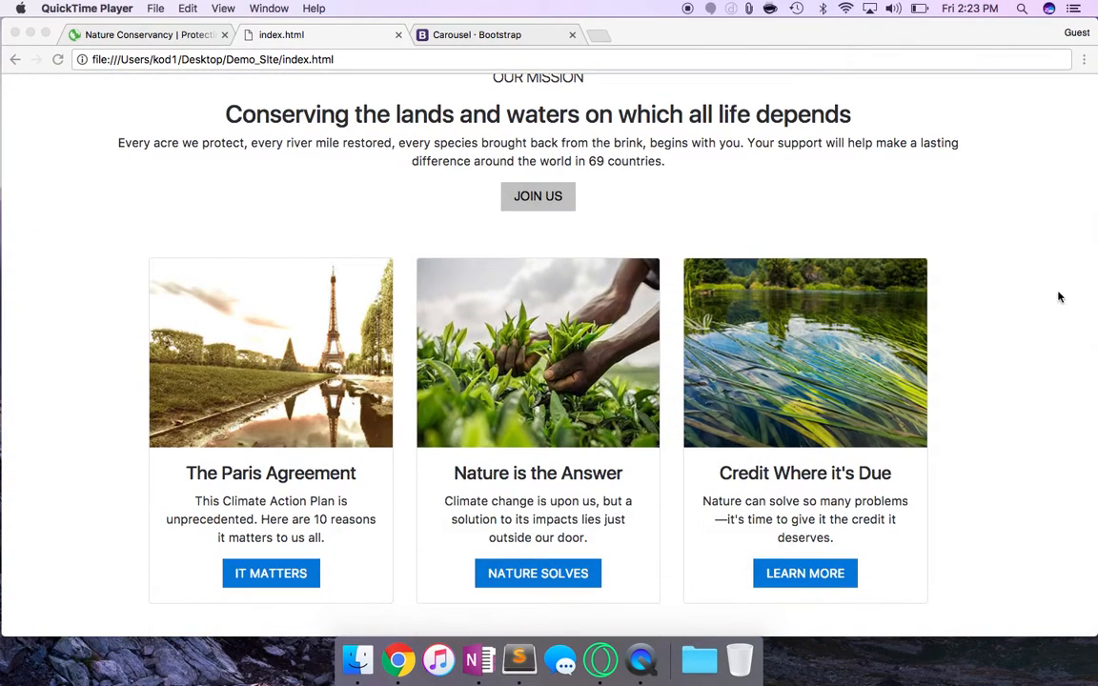
scroll(down, 3)
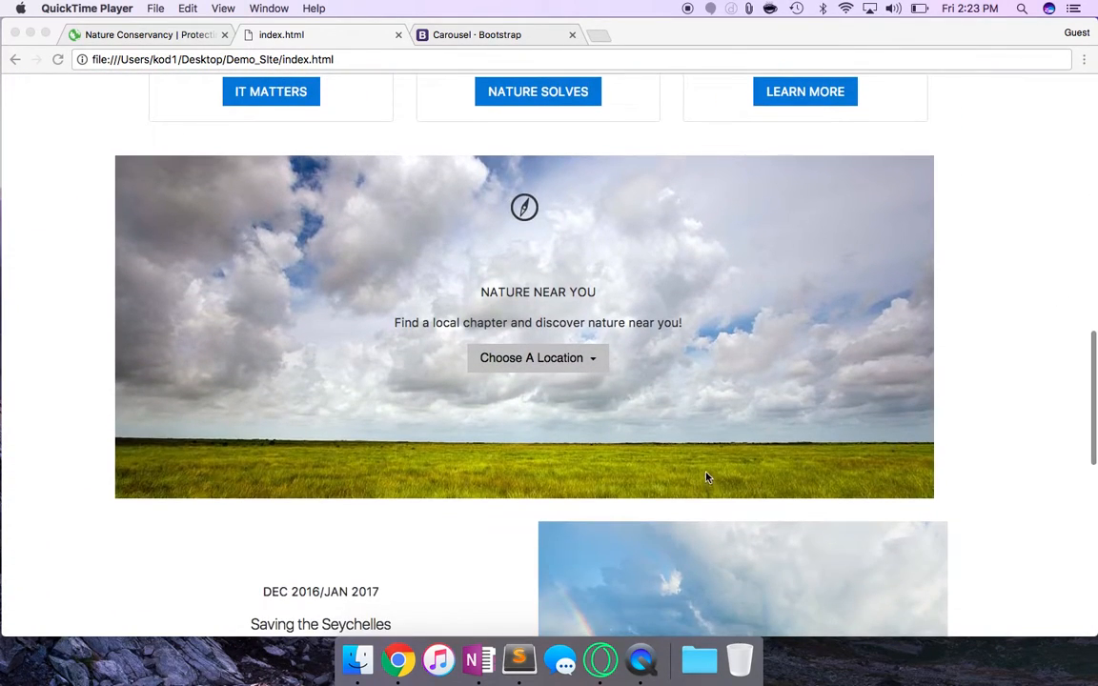
scroll(down, 3)
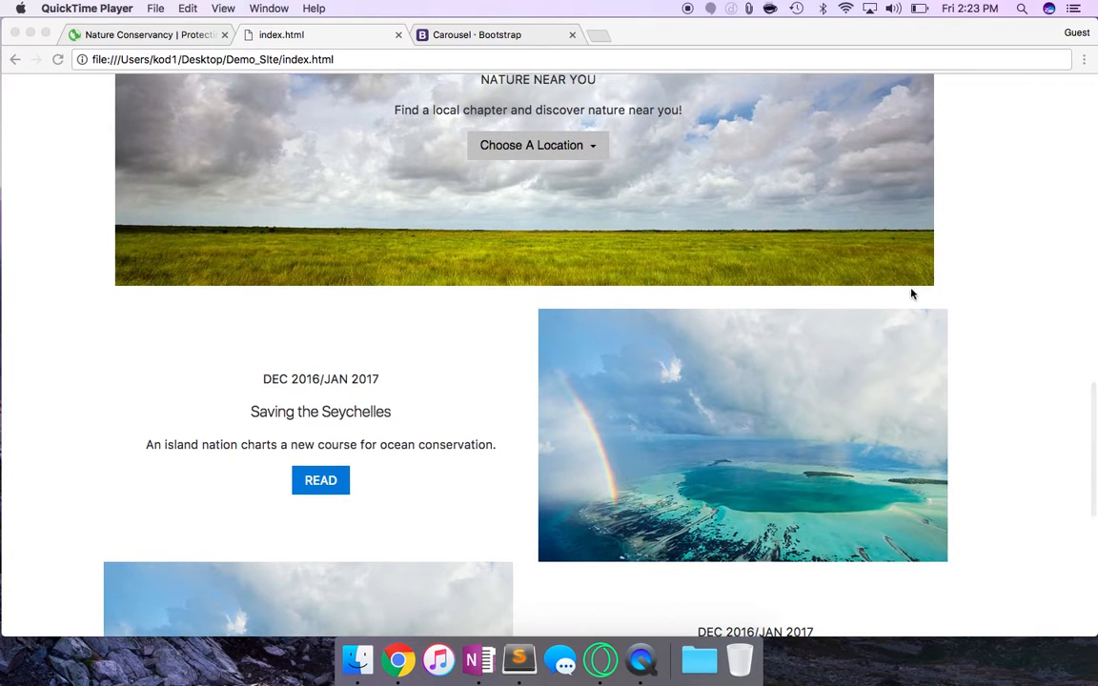
scroll(down, 3)
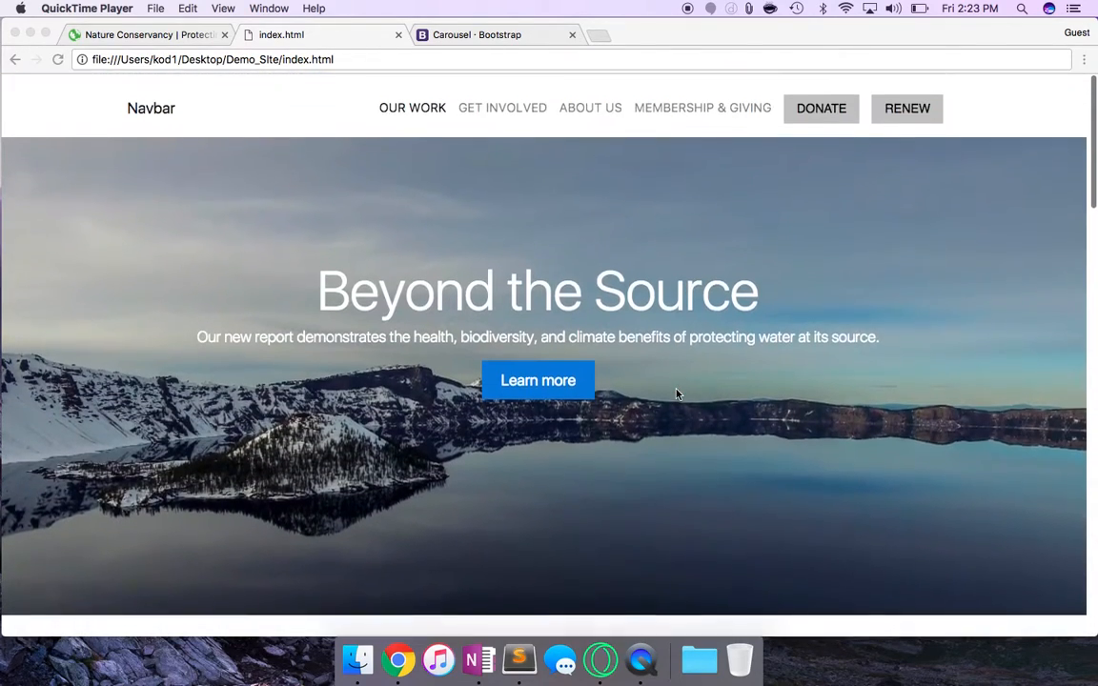
scroll(down, 3)
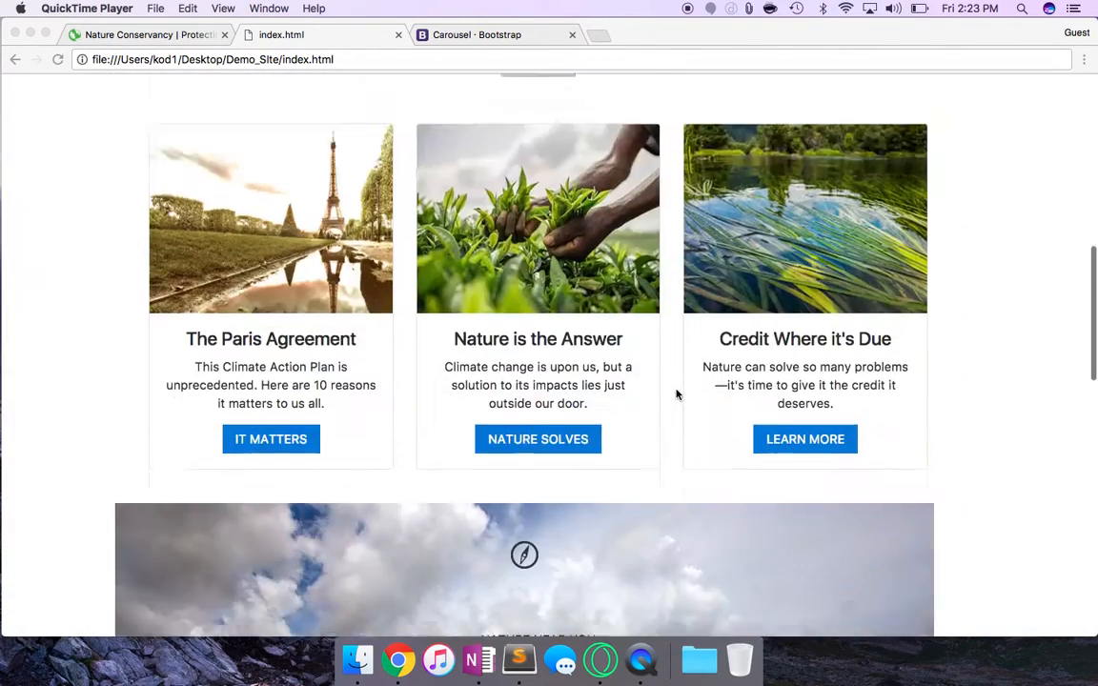
scroll(down, 3)
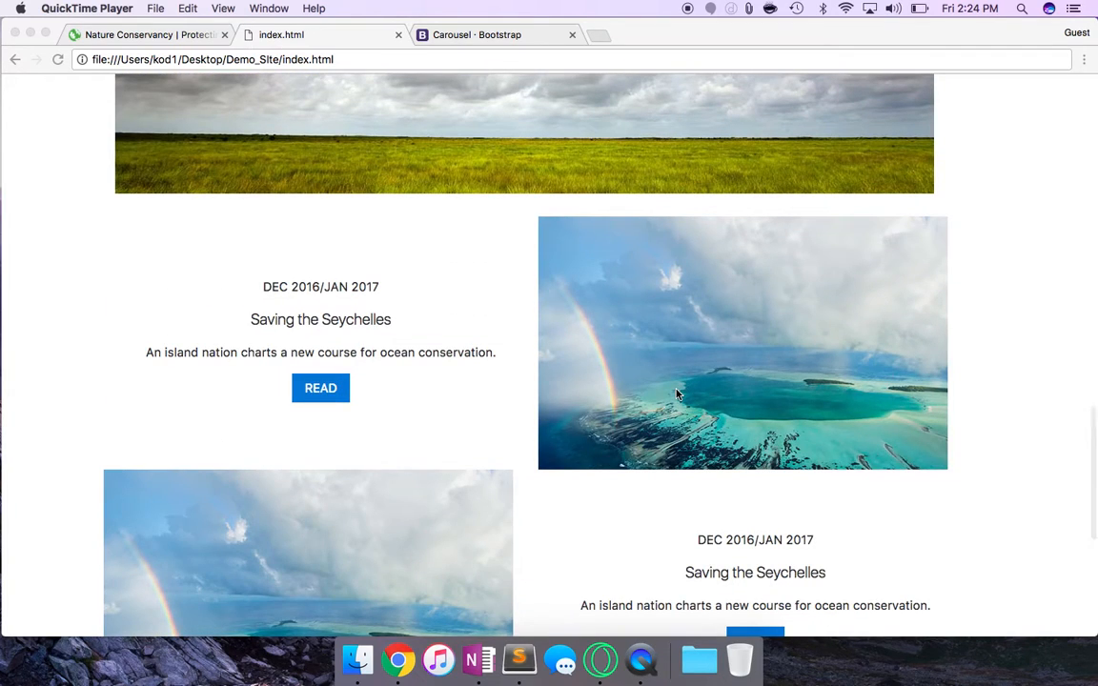
scroll(up, 3)
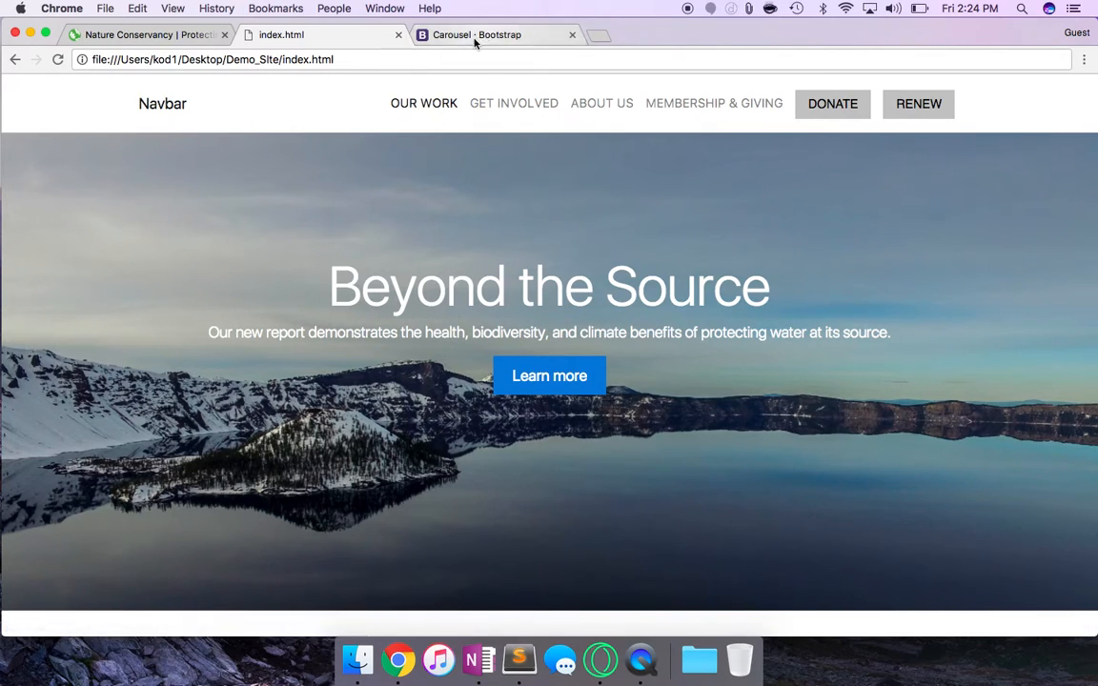
Step: Open the Bootstrap carousel docs and briefly view the live Nature Conservancy carousel
click(495, 35)
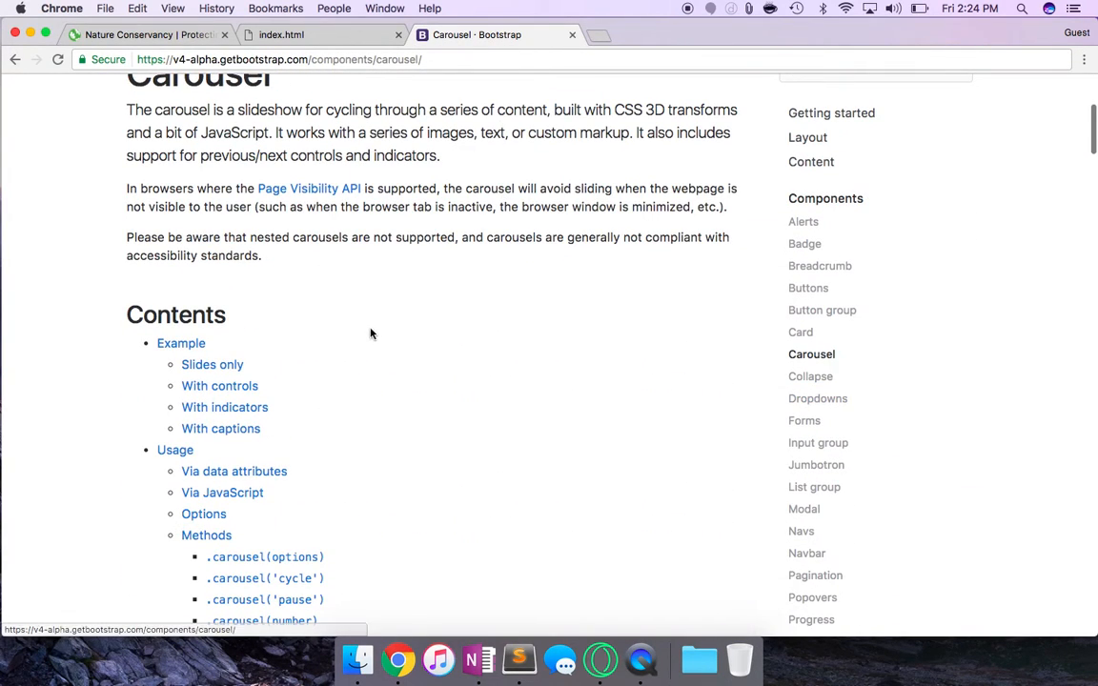
scroll(up, 3)
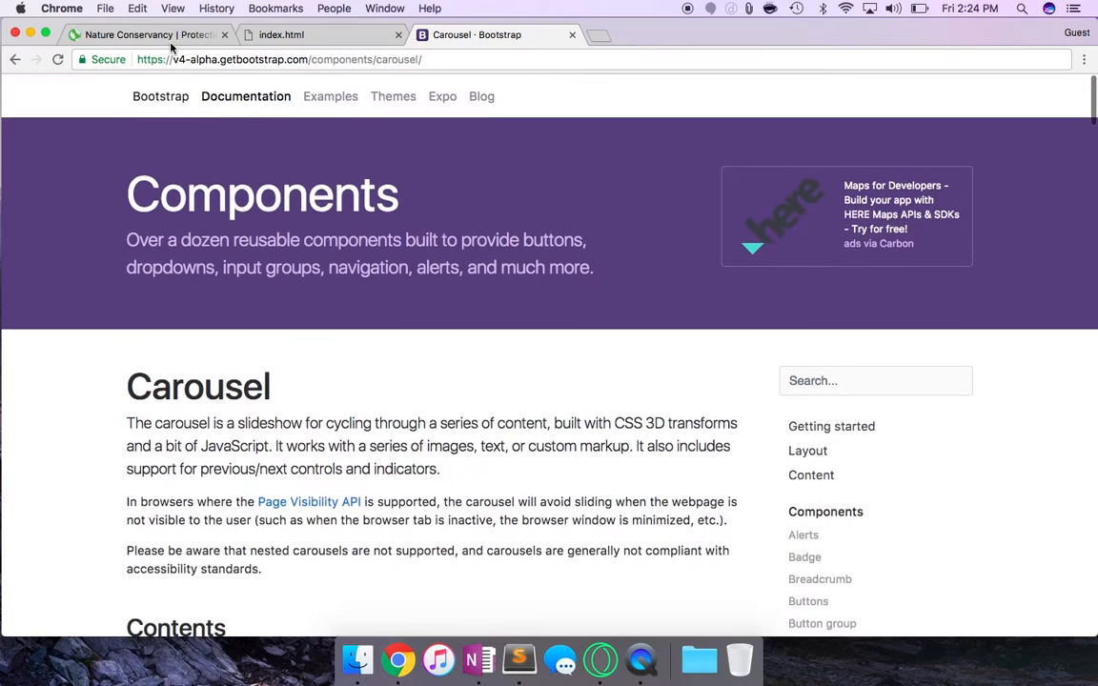
click(148, 35)
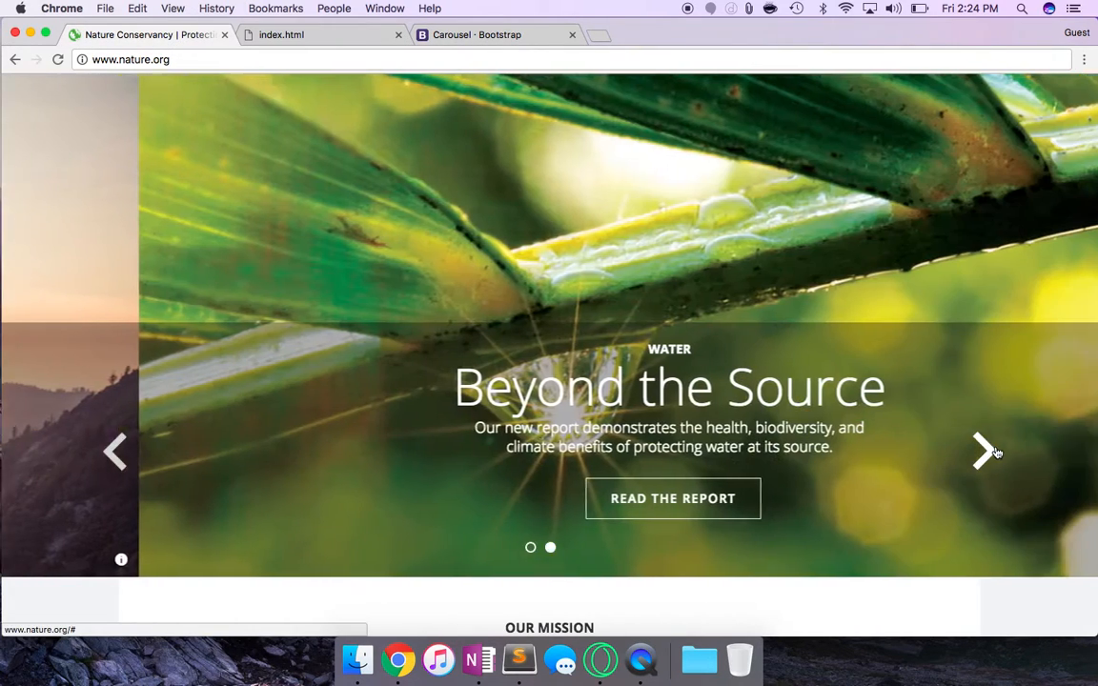
click(481, 34)
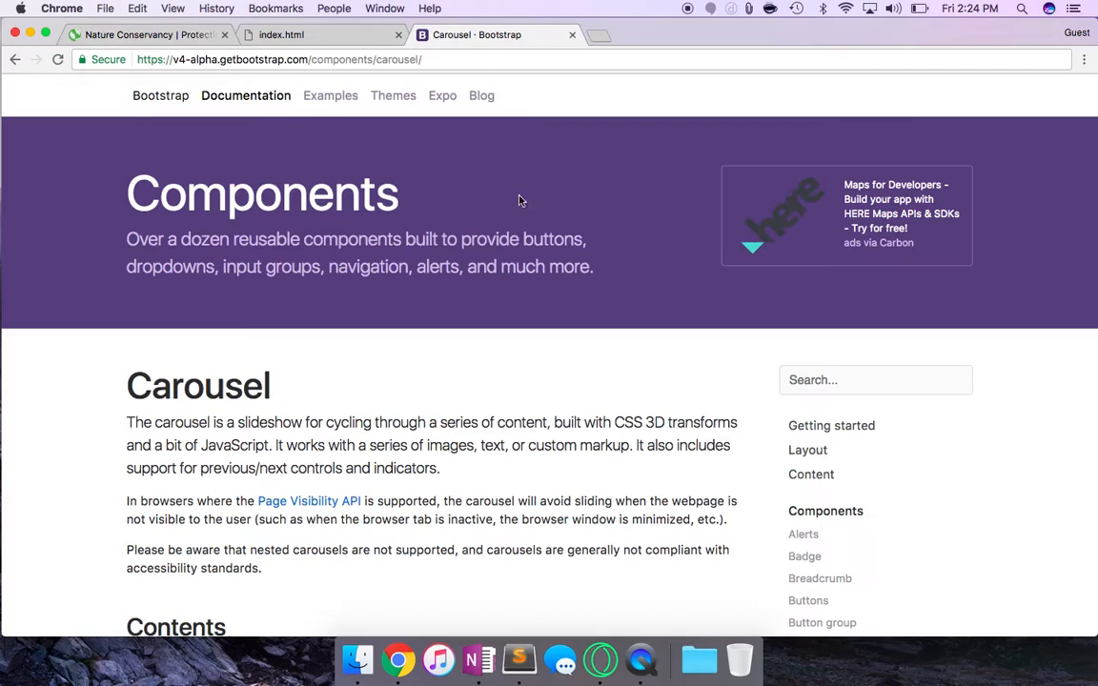
Step: Scroll the carousel docs down to the 'With indicators' example and its code
scroll(down, 3)
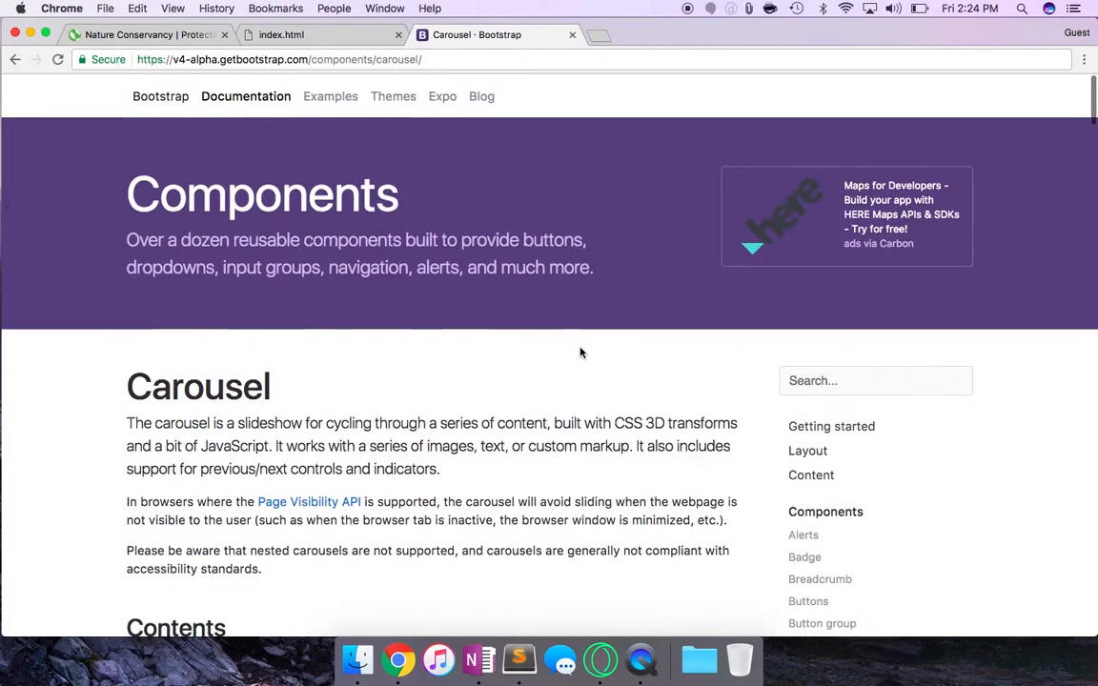
scroll(down, 3)
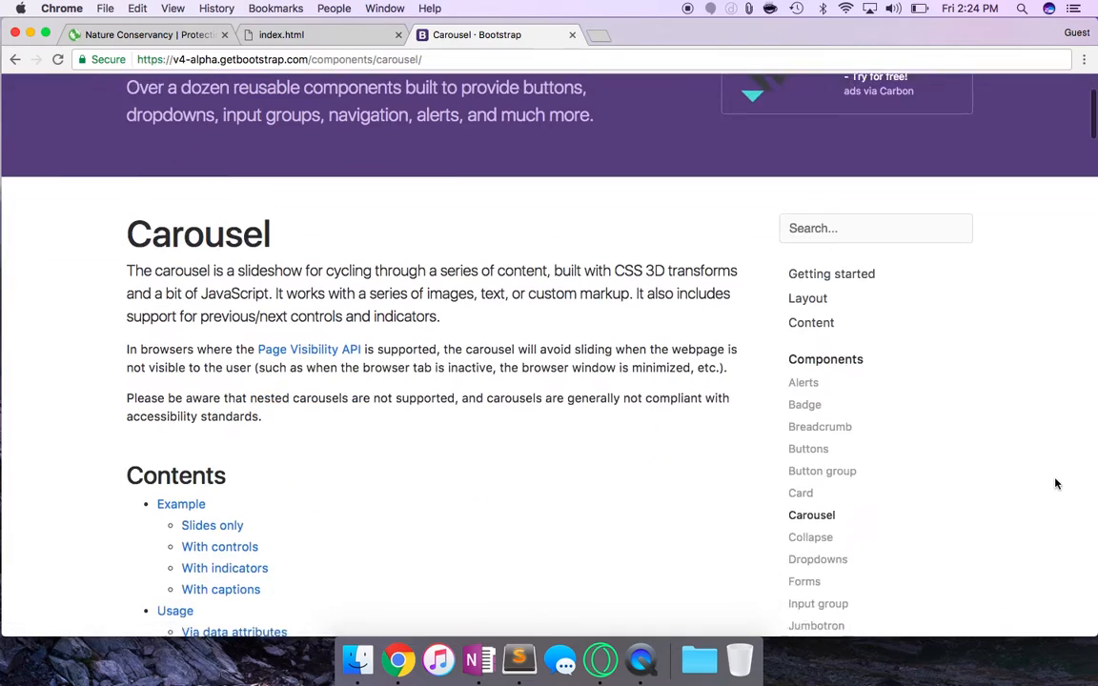
scroll(down, 3)
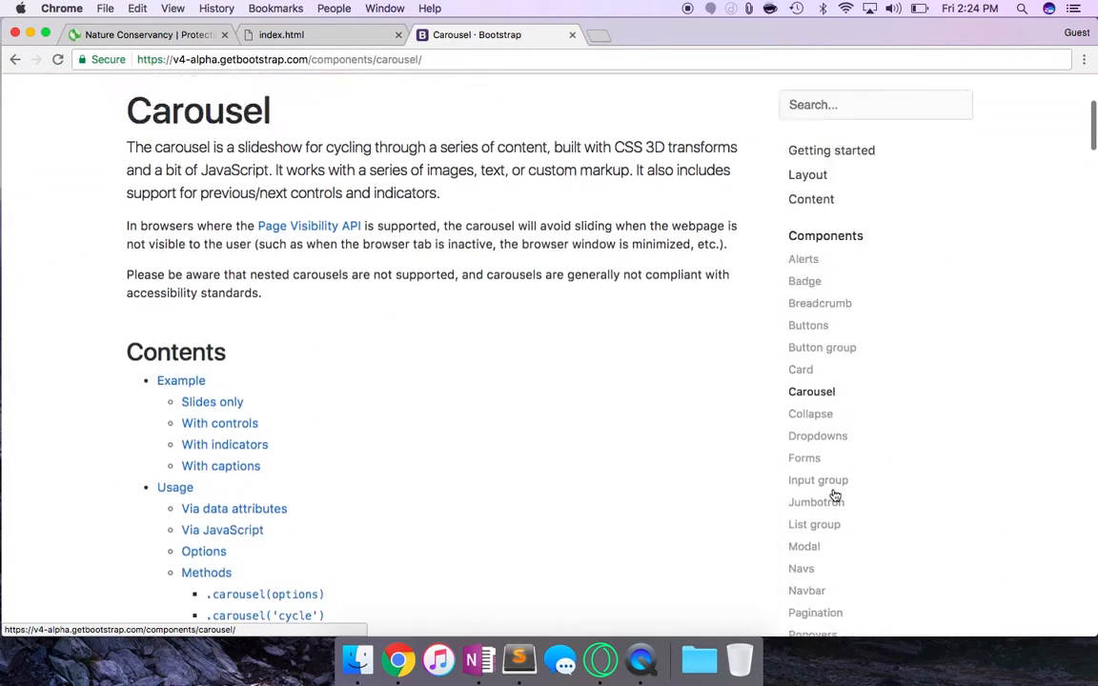
scroll(down, 3)
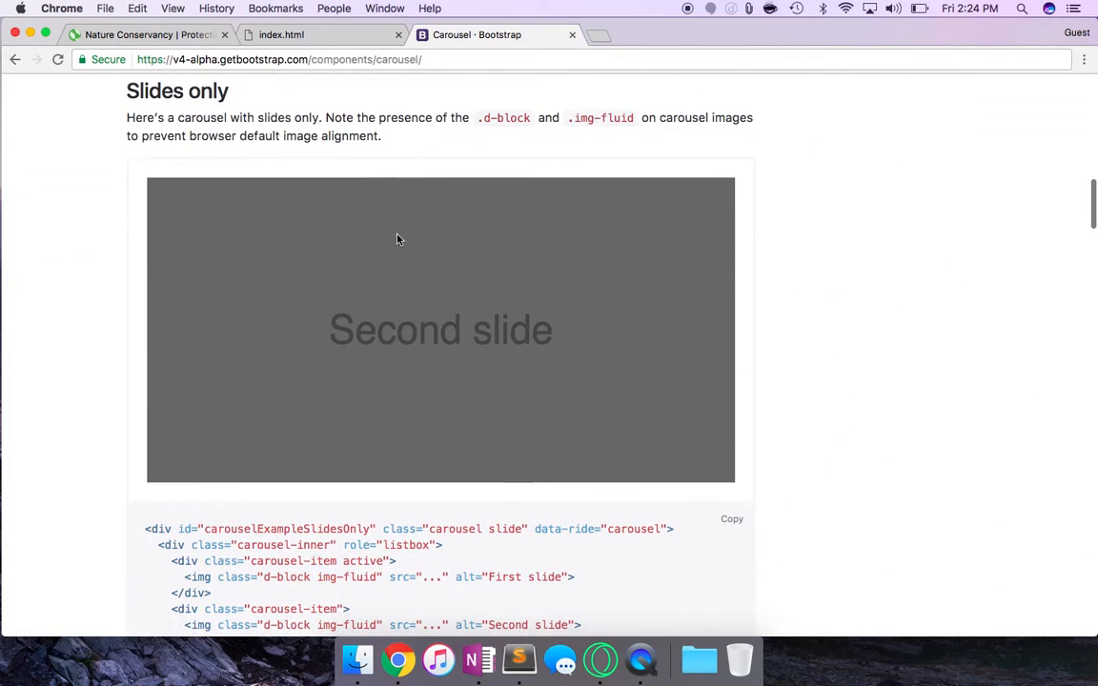
scroll(down, 3)
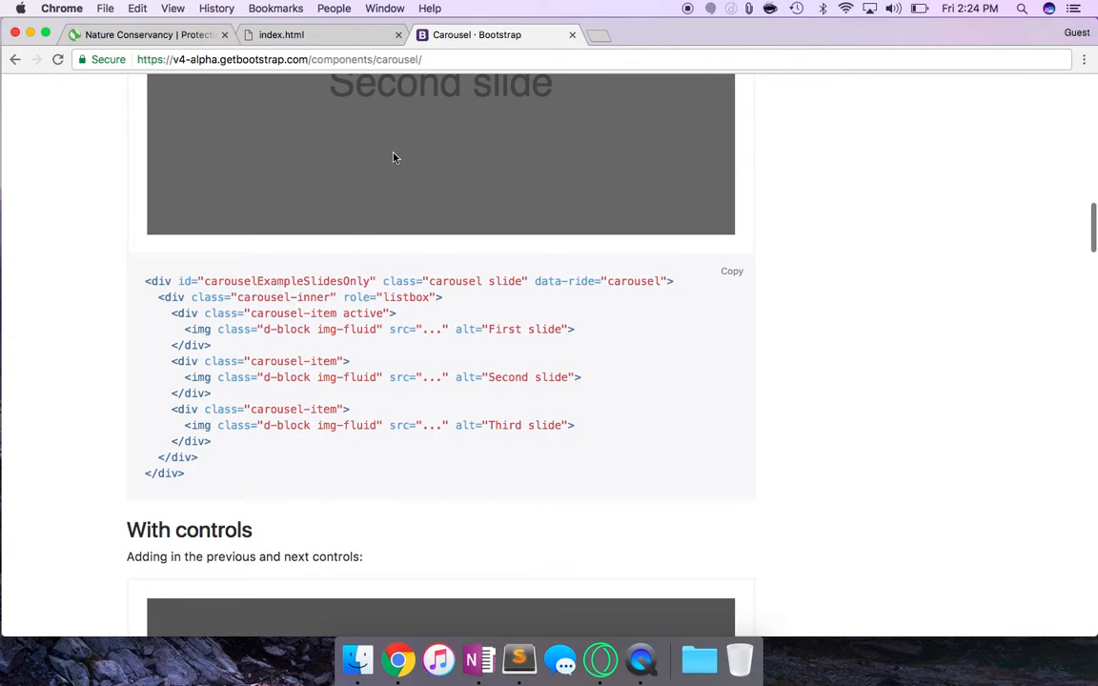
scroll(down, 3)
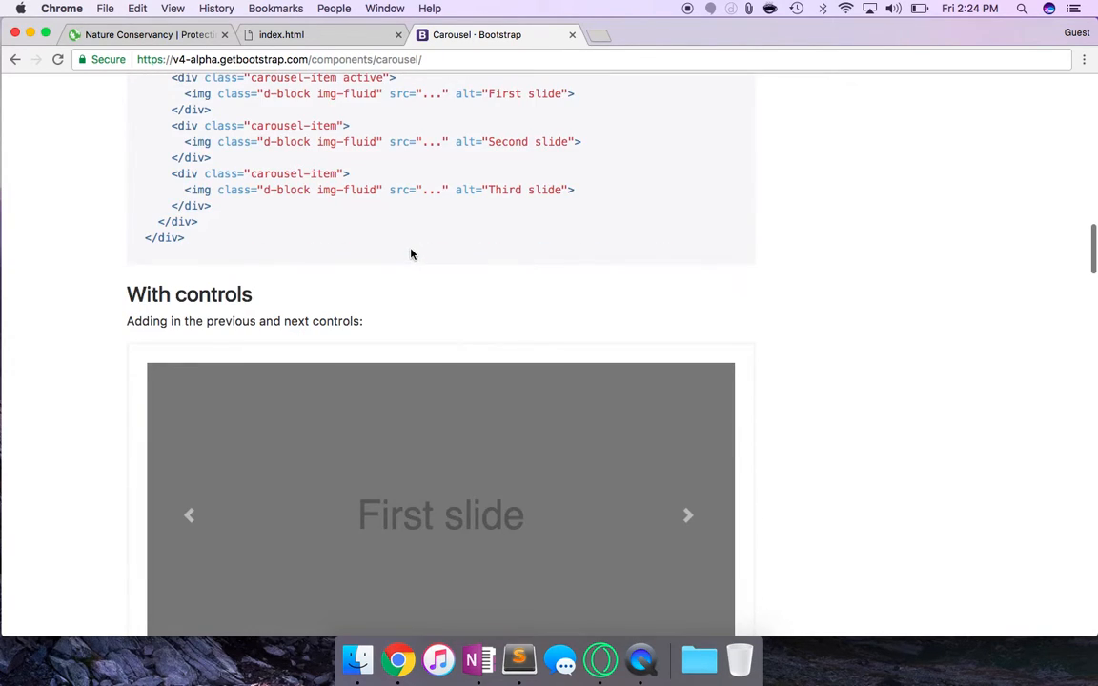
scroll(down, 3)
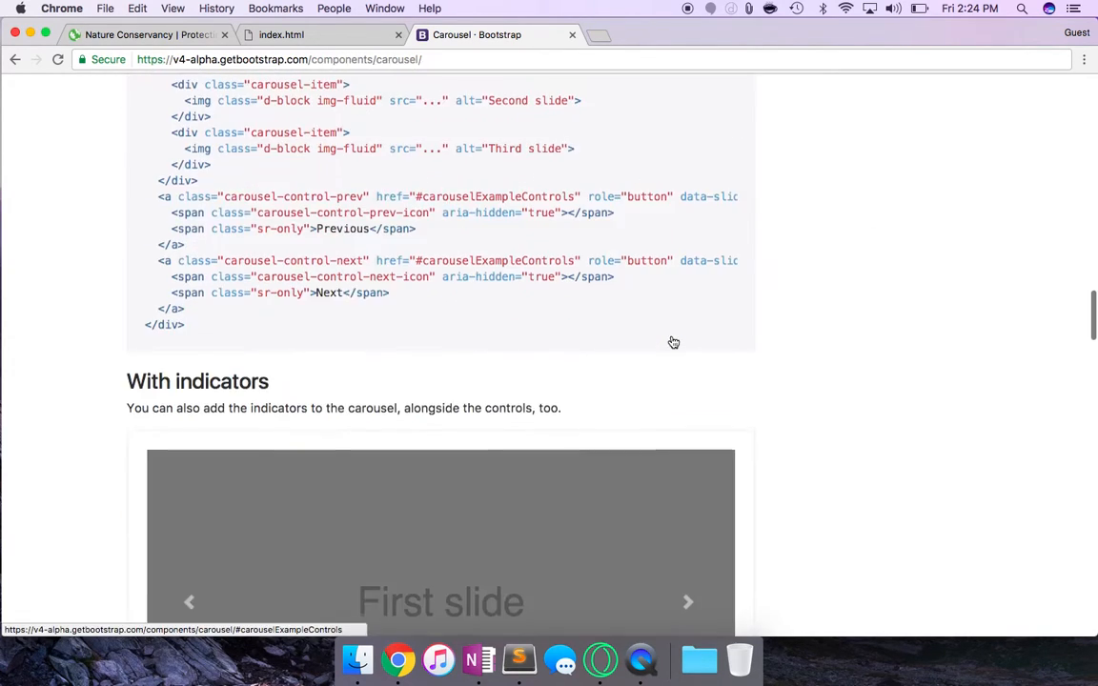
scroll(down, 3)
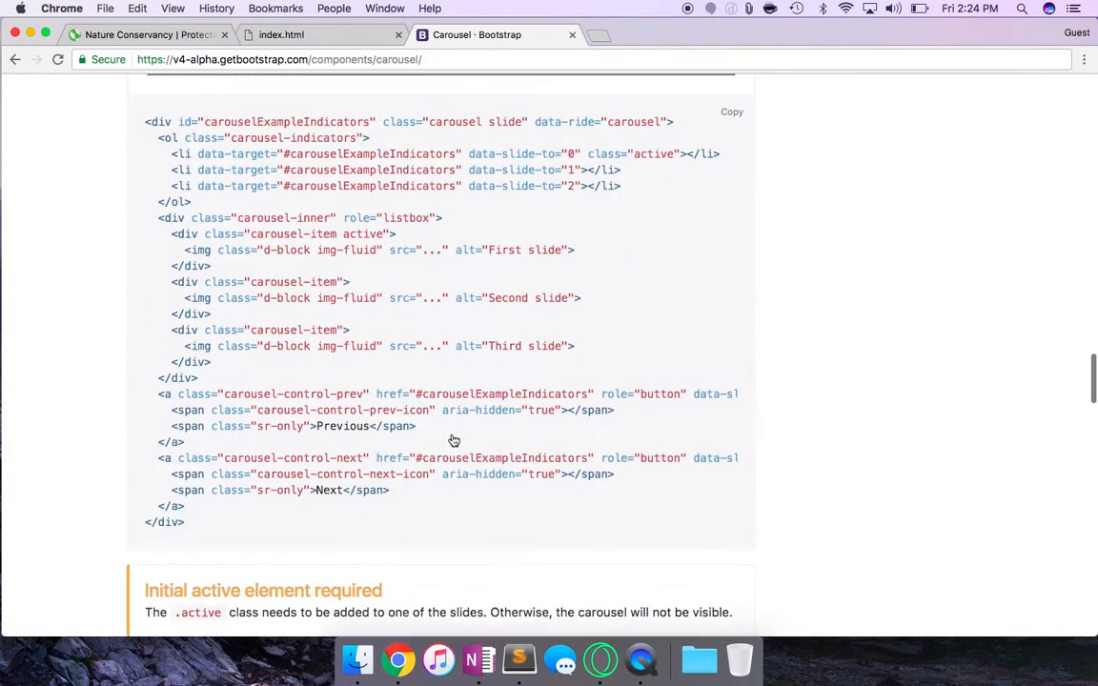
scroll(down, 3)
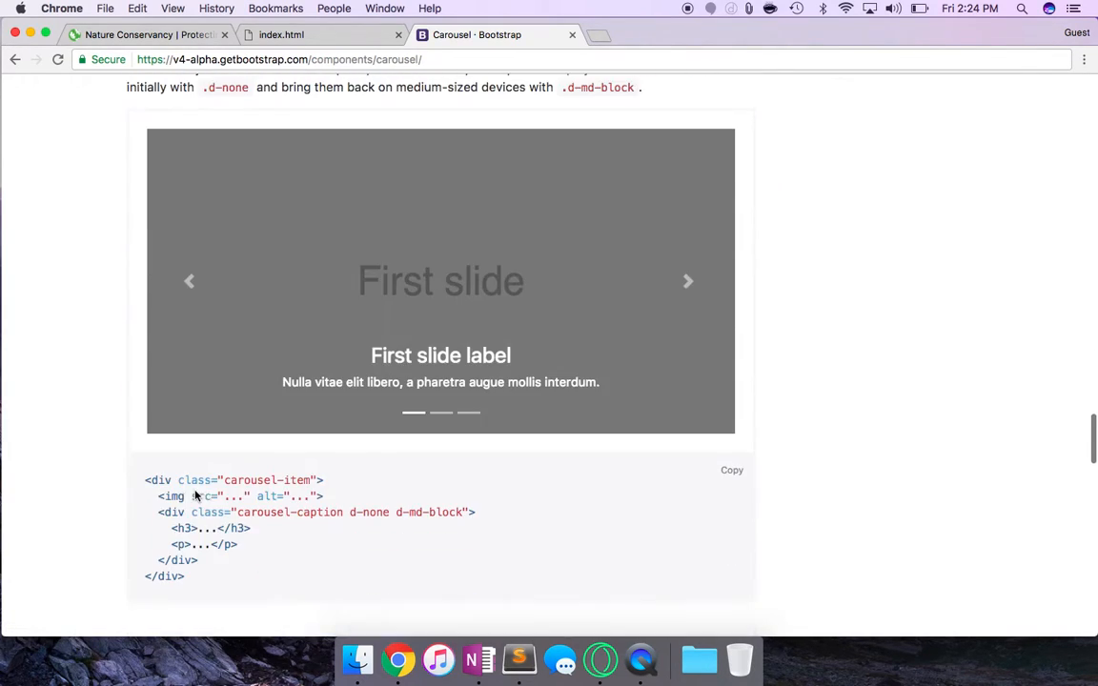
scroll(down, 3)
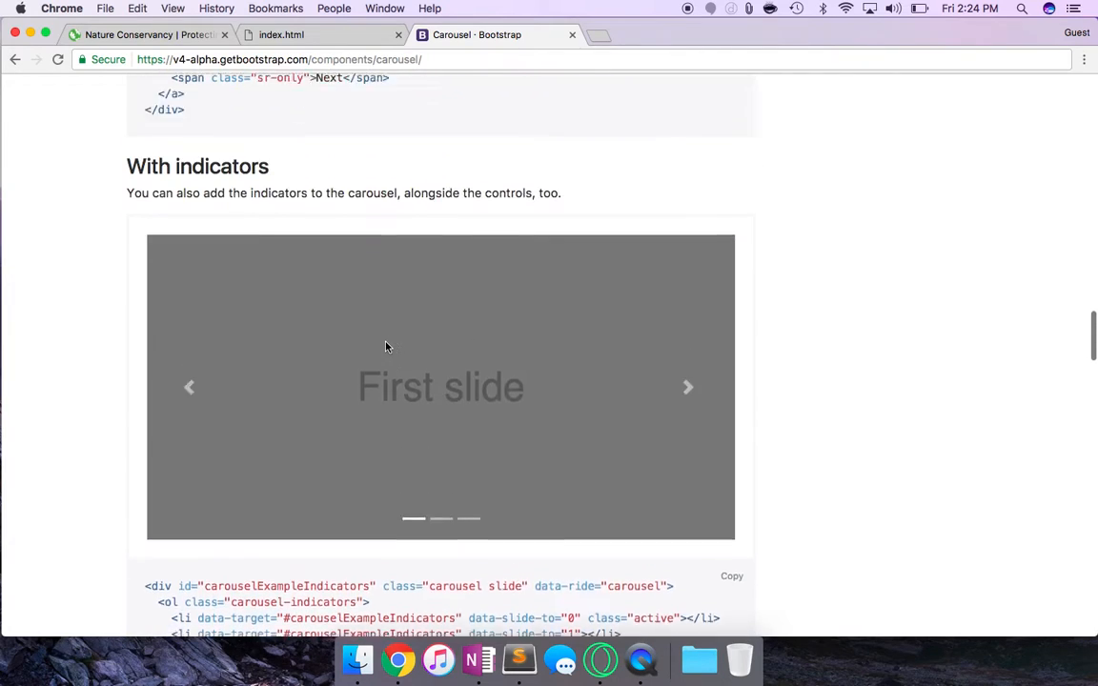
scroll(down, 3)
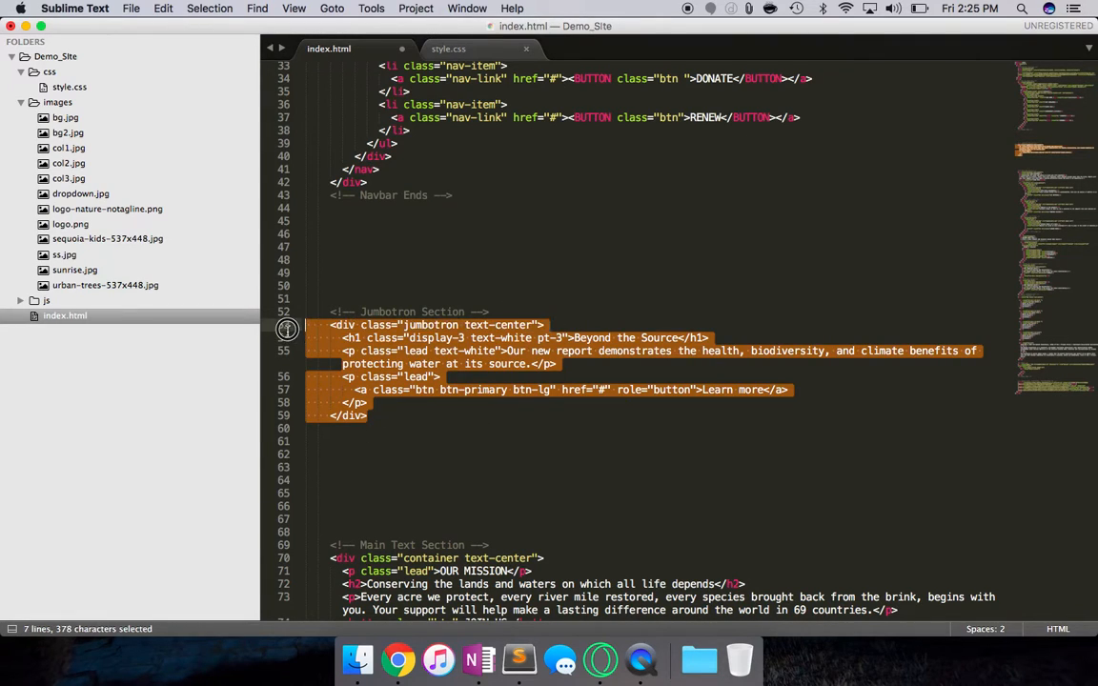
Step: Remove the jumbotron hero block in index.html so the carousel markup takes its place
key(delete)
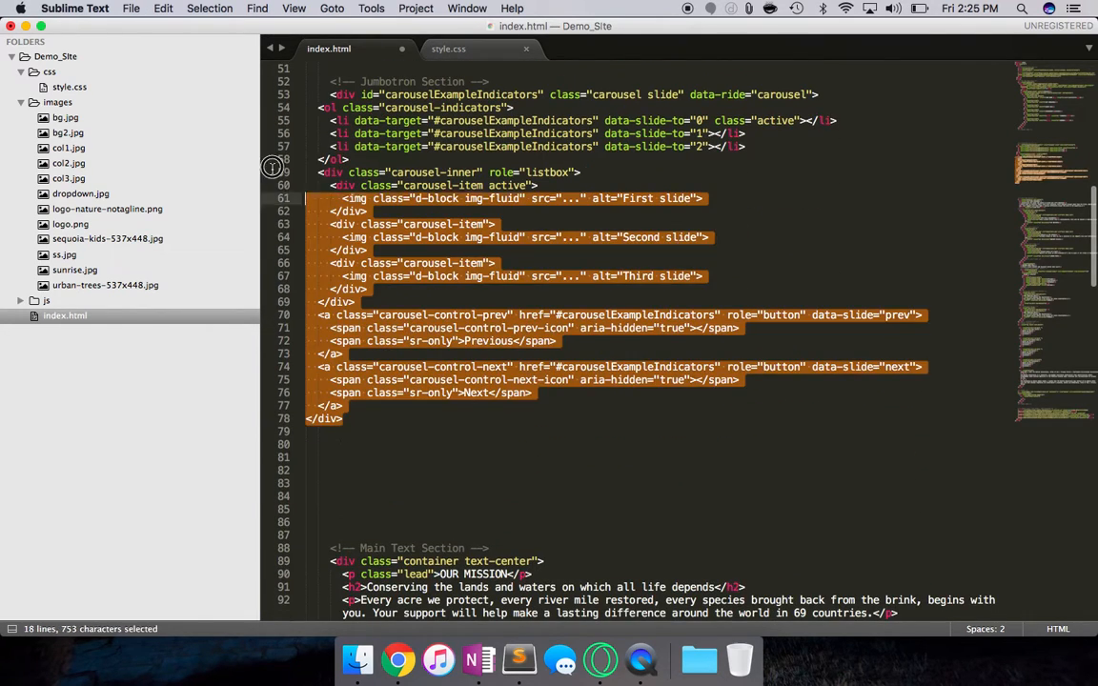
click(387, 120)
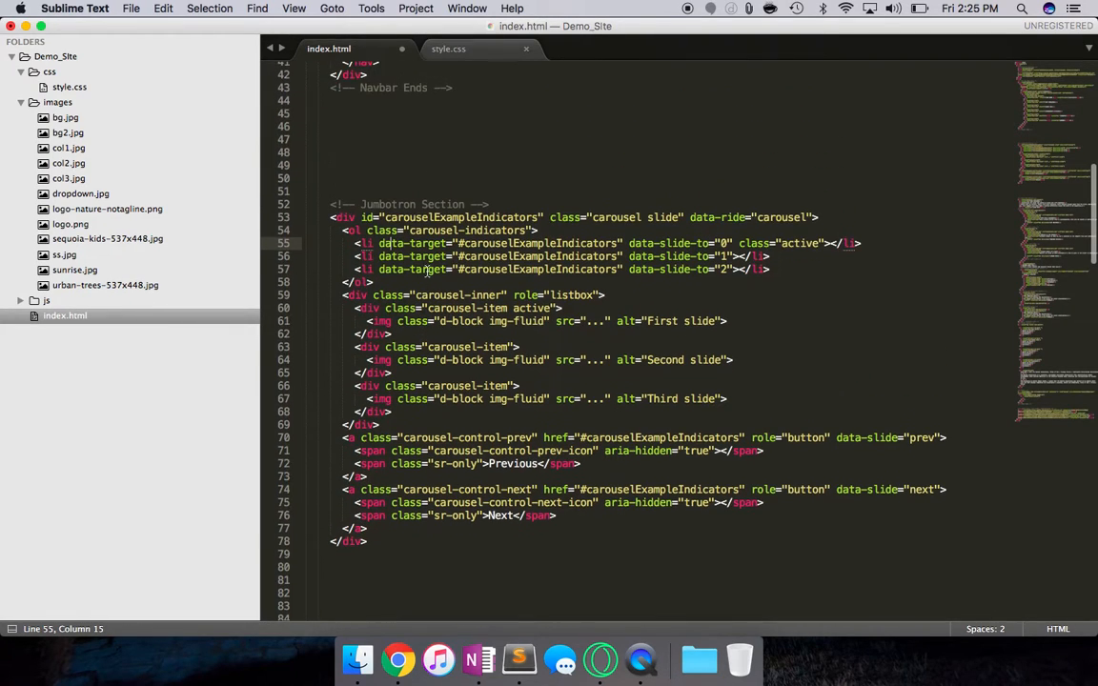
double_click(387, 204)
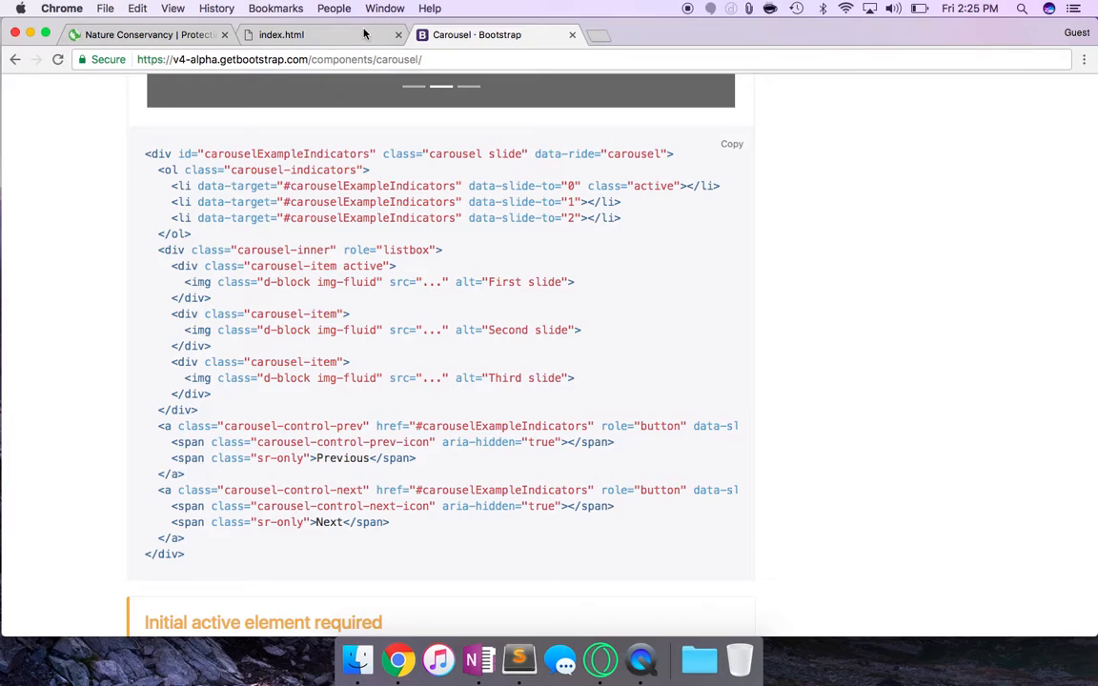
Step: Switch to the index.html demo page tab to see the broken first slide
click(304, 34)
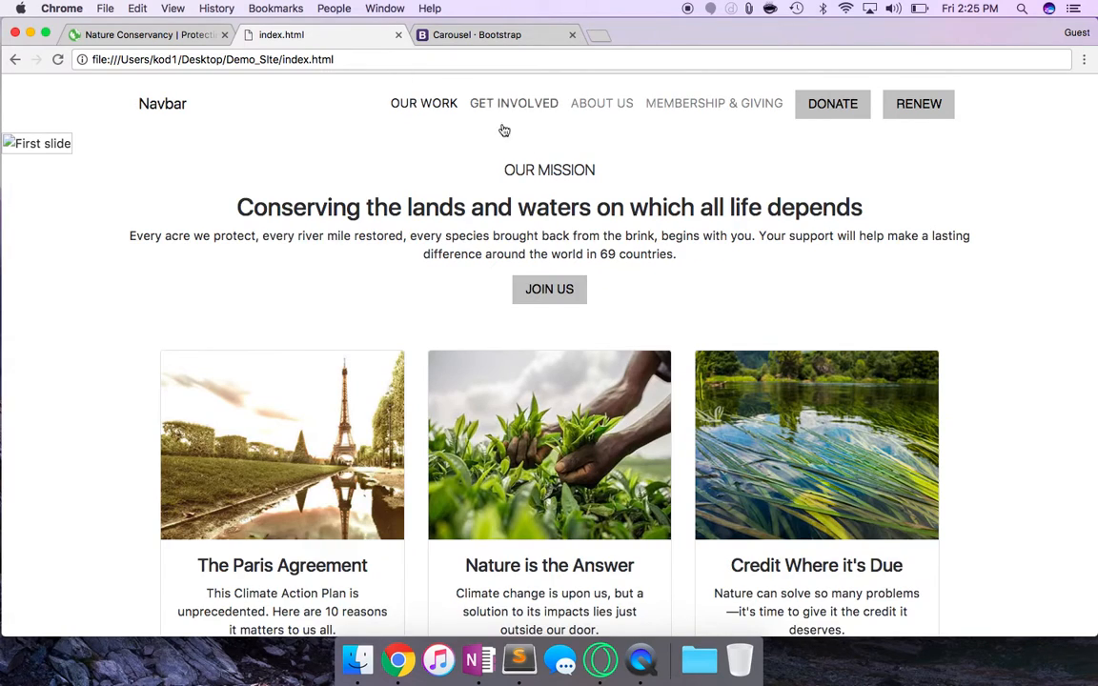
mouse_move(33, 144)
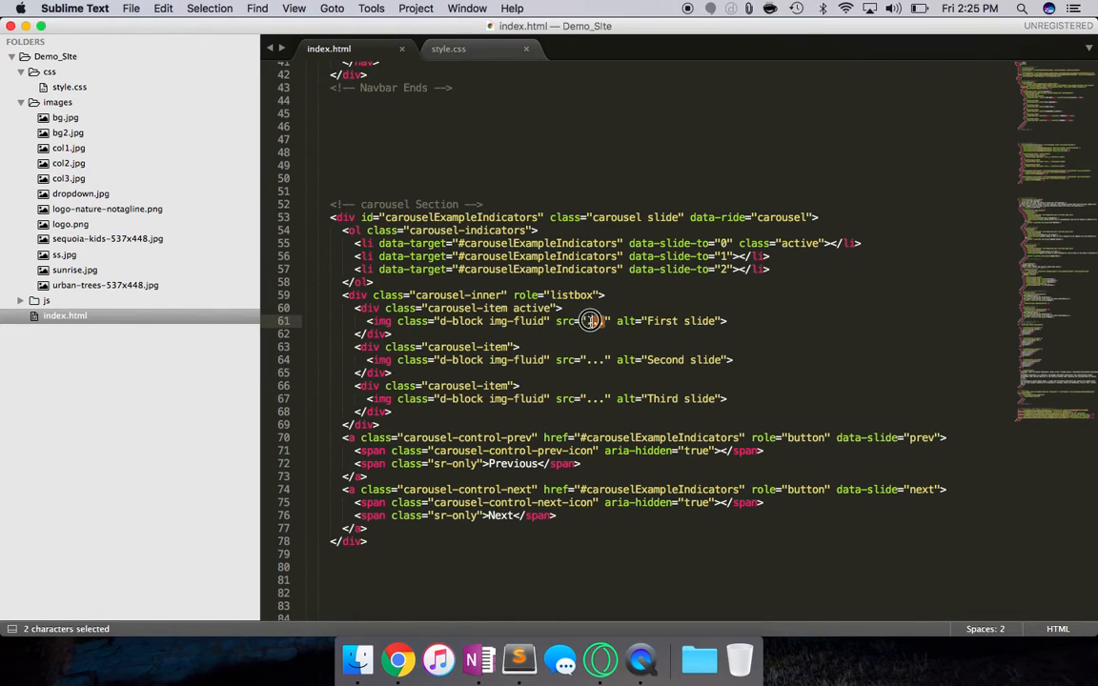
Step: Set the first slide's image source to images/sunrise.jpg
text(images/sunrise)
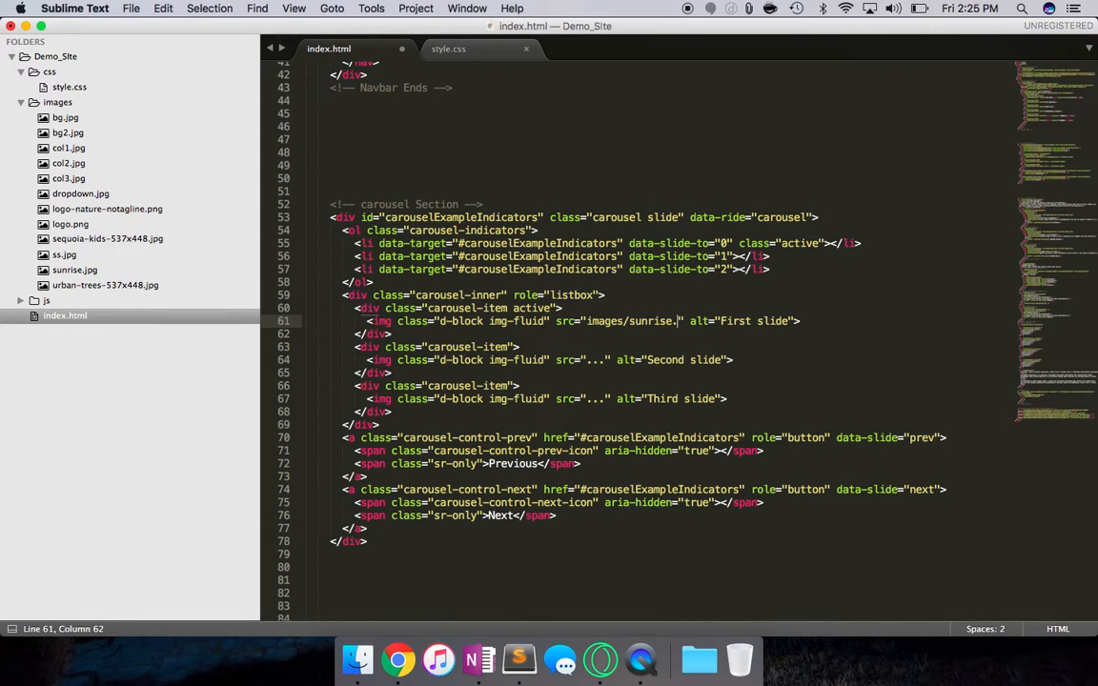
text(jpg)
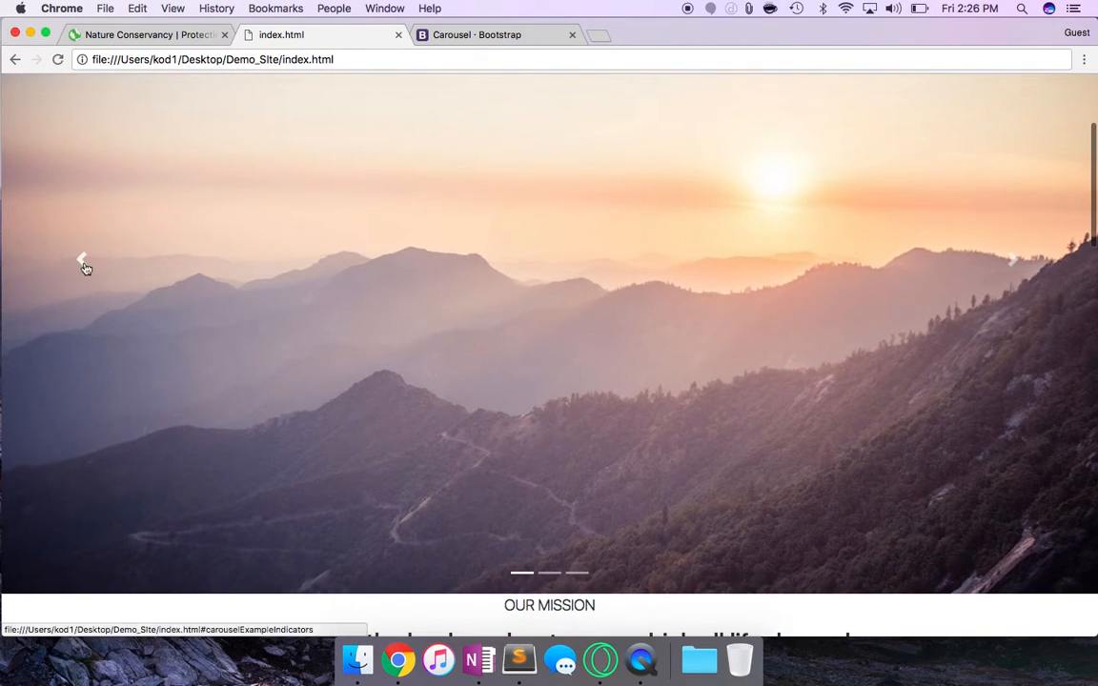
Step: Scroll the demo page and step the carousel backward to the broken third slide
scroll(down, 3)
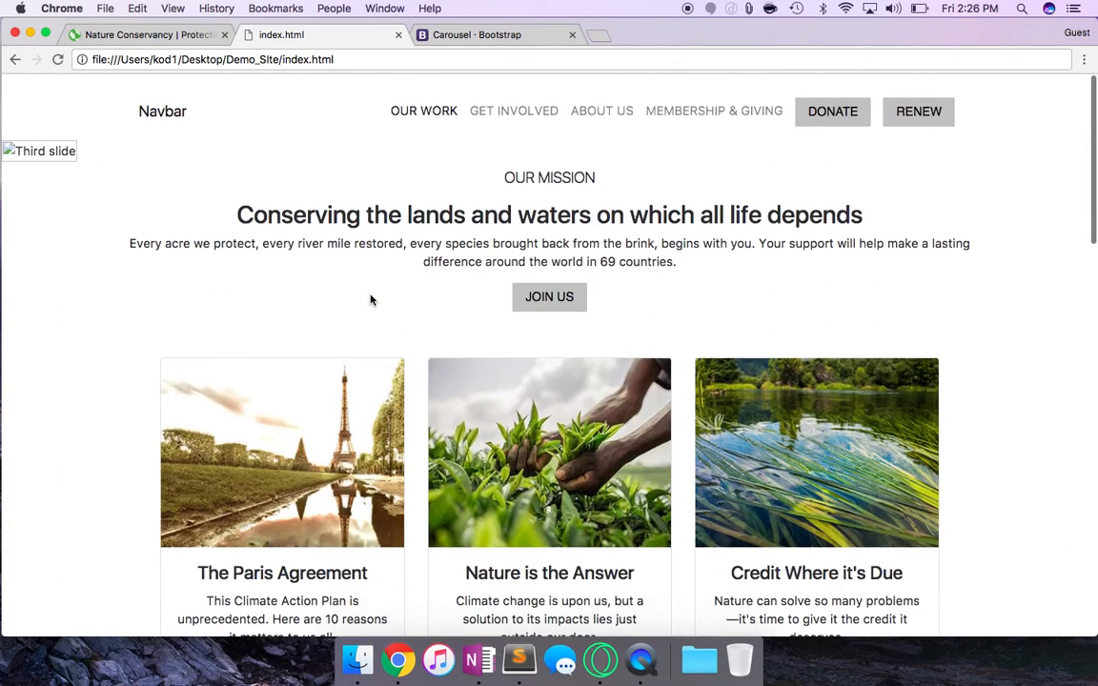
click(518, 659)
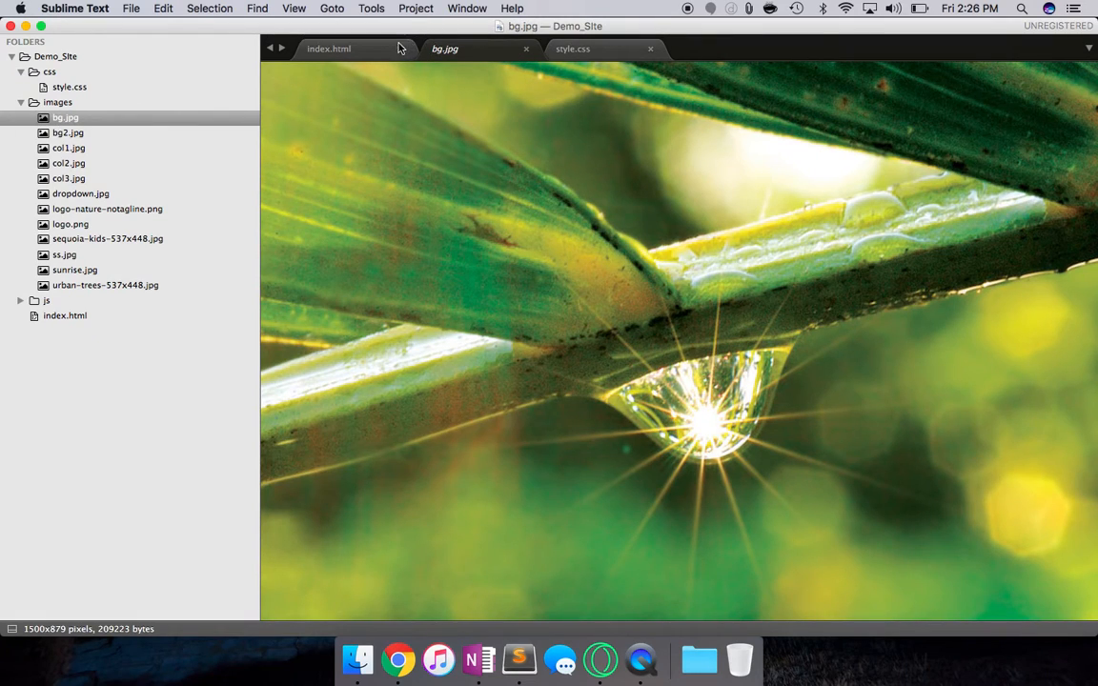
Step: In index.html, select 'sunrise' in the second slide's path to swap in bg.jpg
click(338, 49)
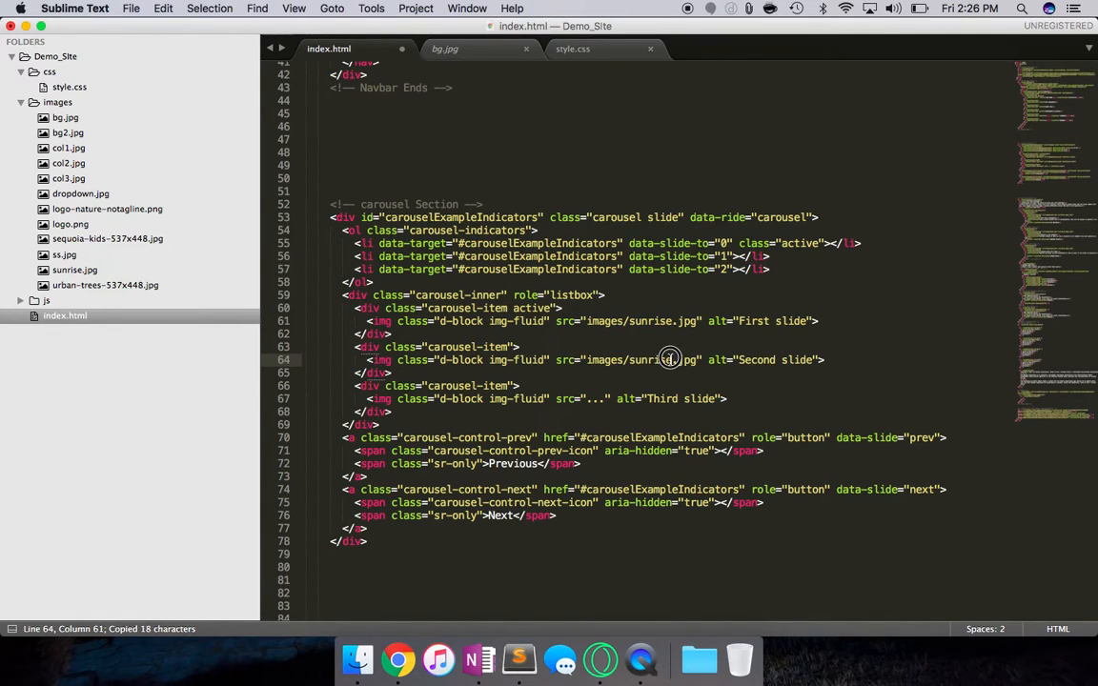
double_click(651, 360)
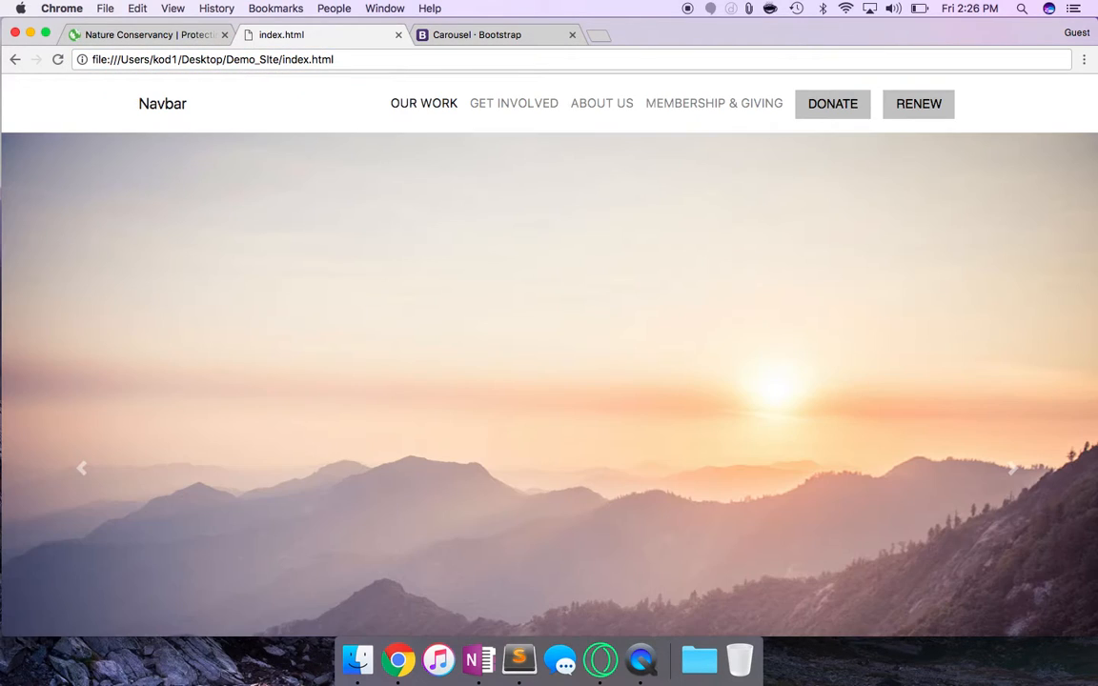
Step: Test the carousel indicators and arrows, including a narrow window, then return to Bootstrap docs
scroll(down, 3)
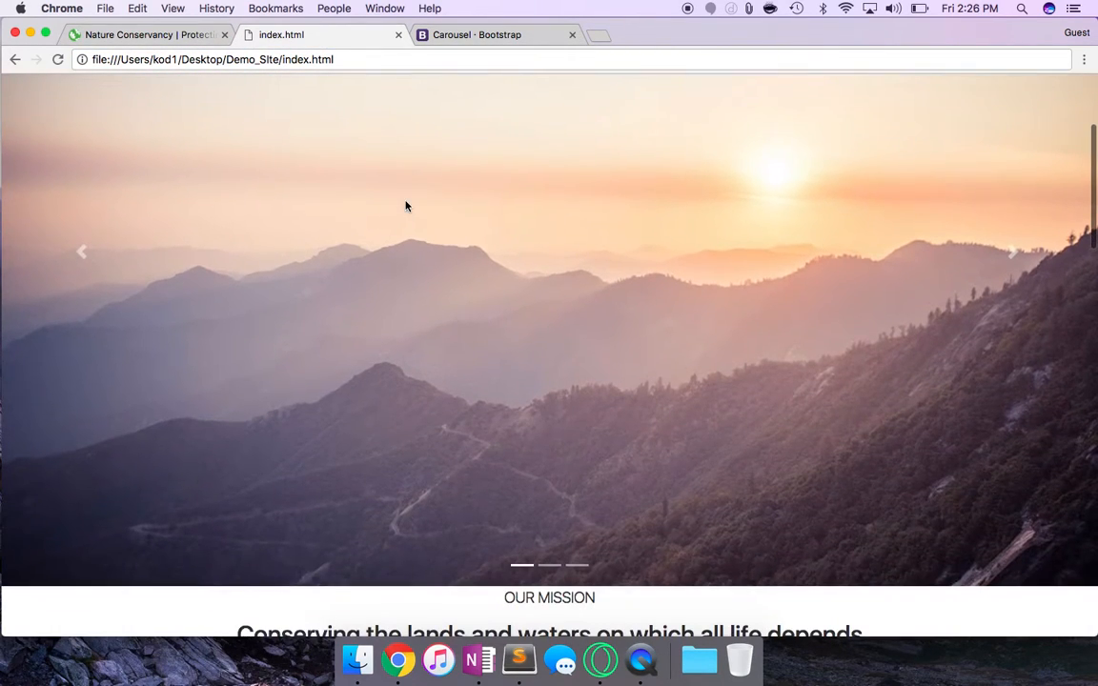
click(549, 566)
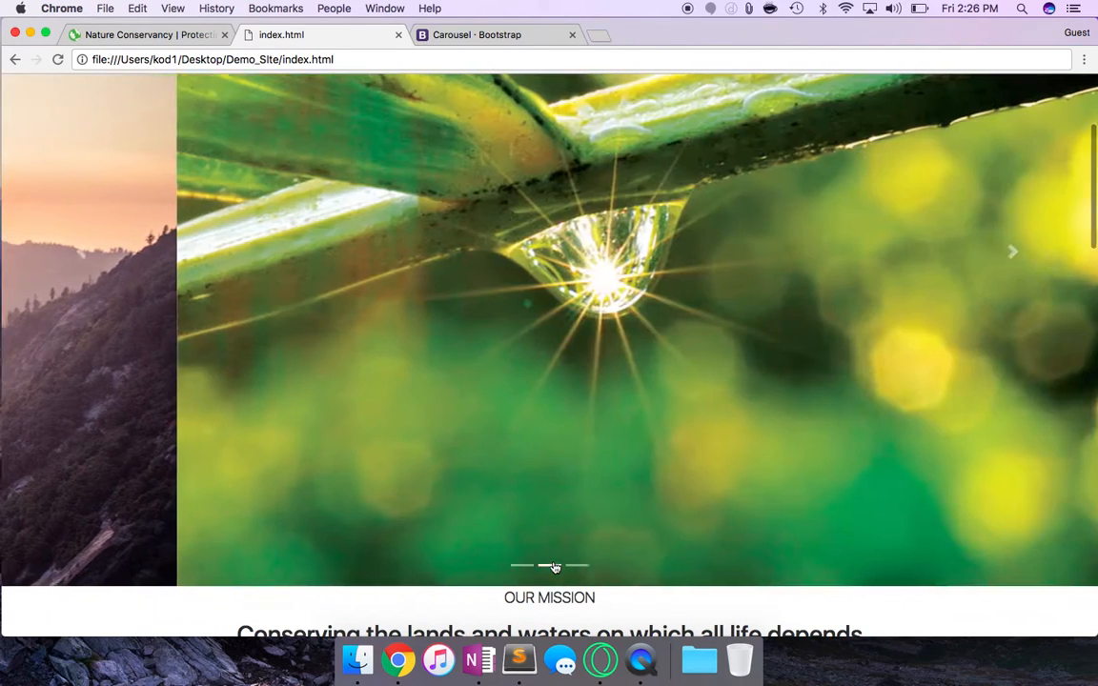
click(521, 566)
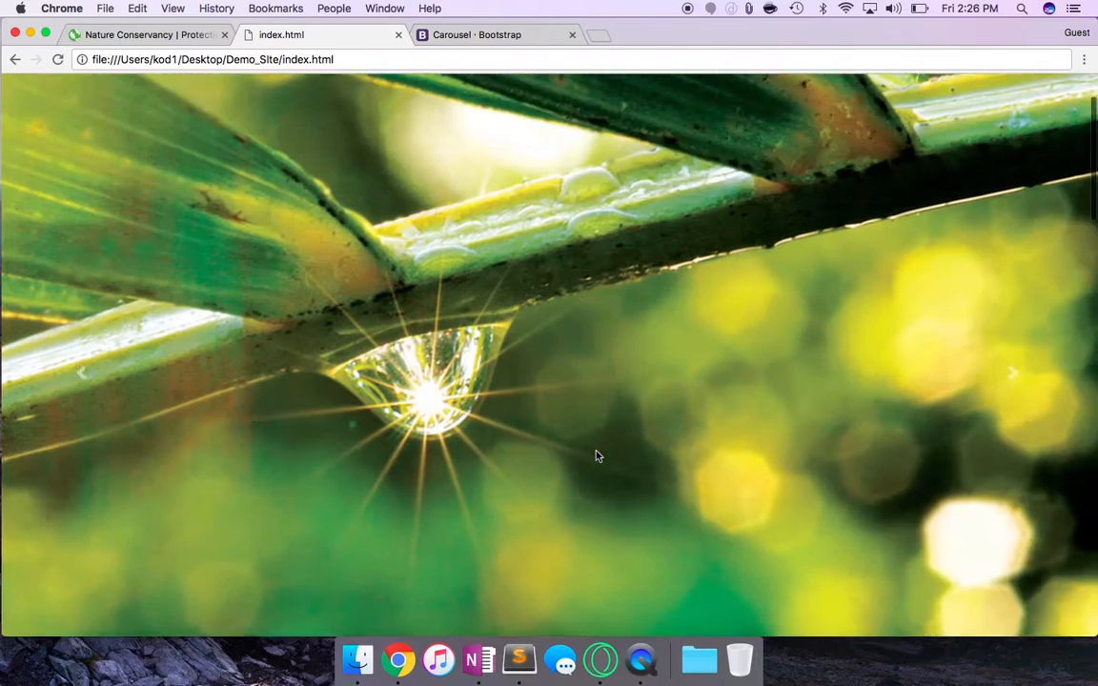
scroll(up, 3)
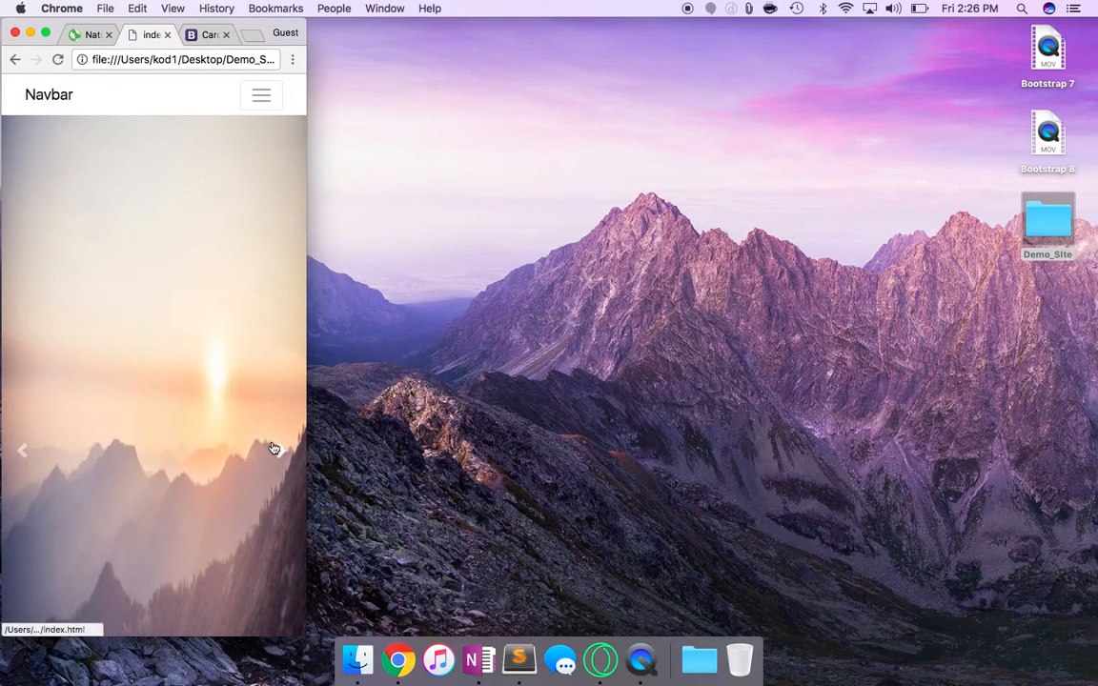
click(280, 452)
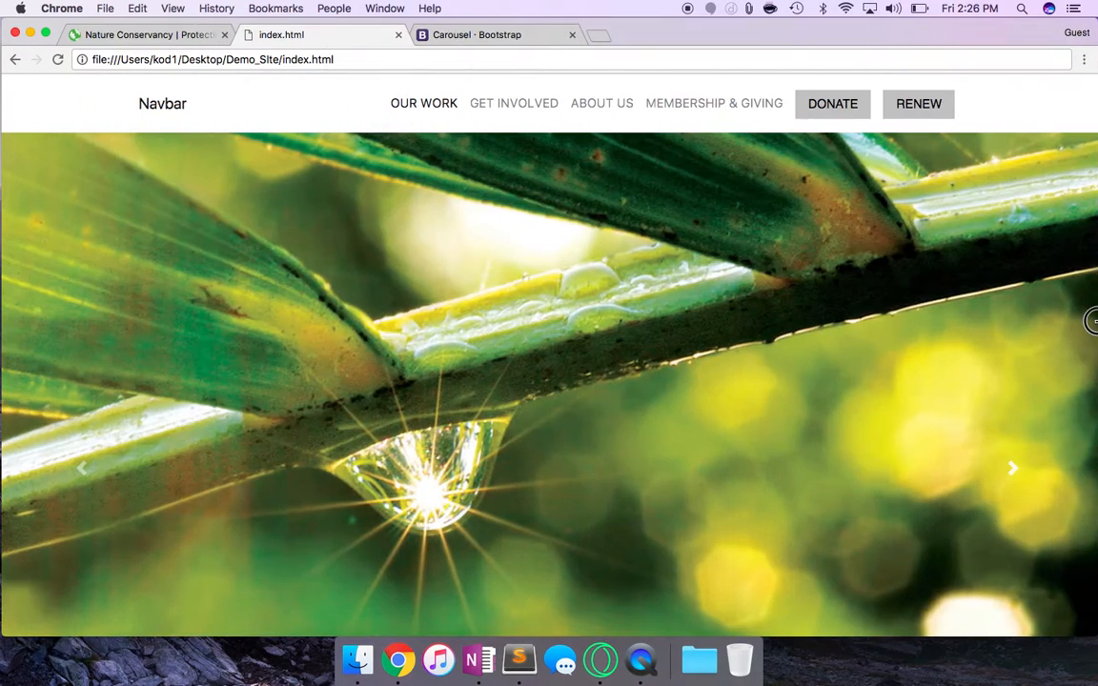
click(485, 35)
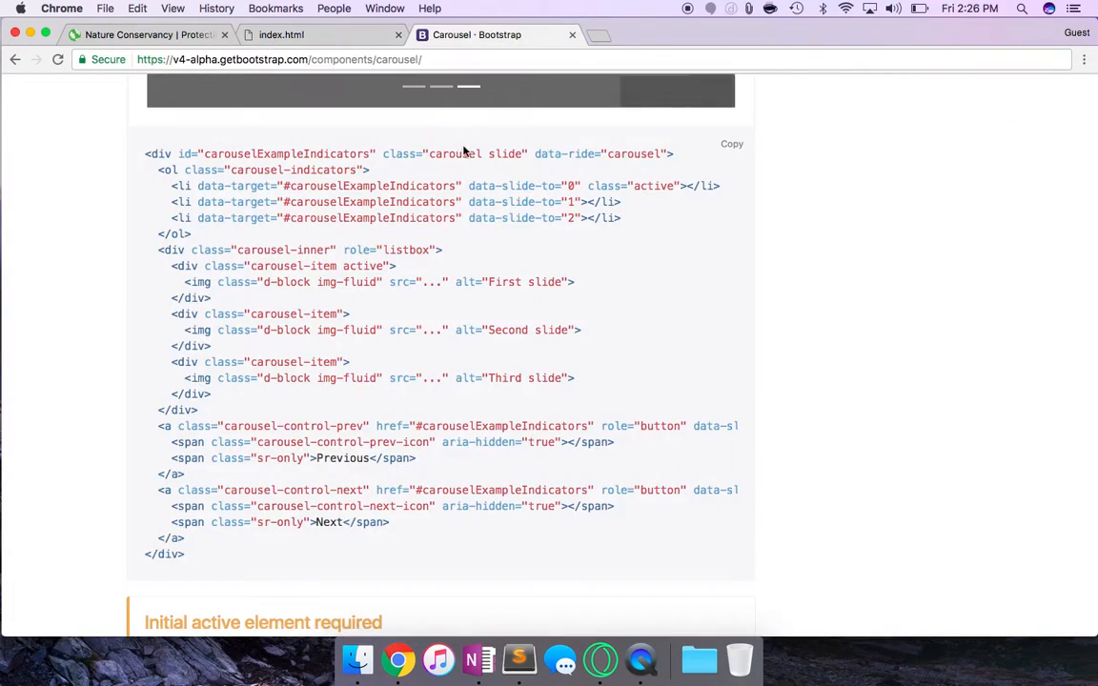